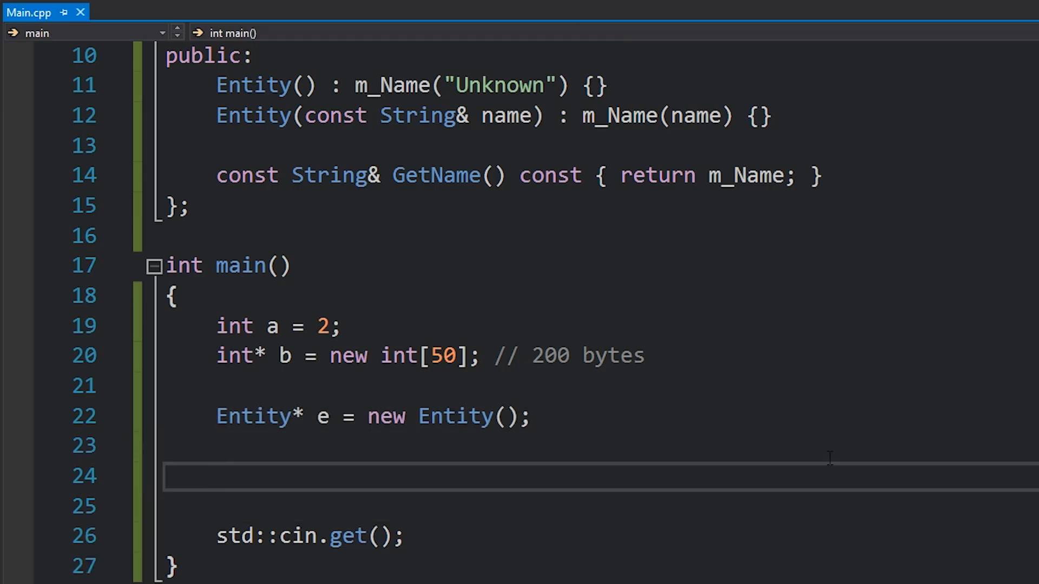
text(delete e;)
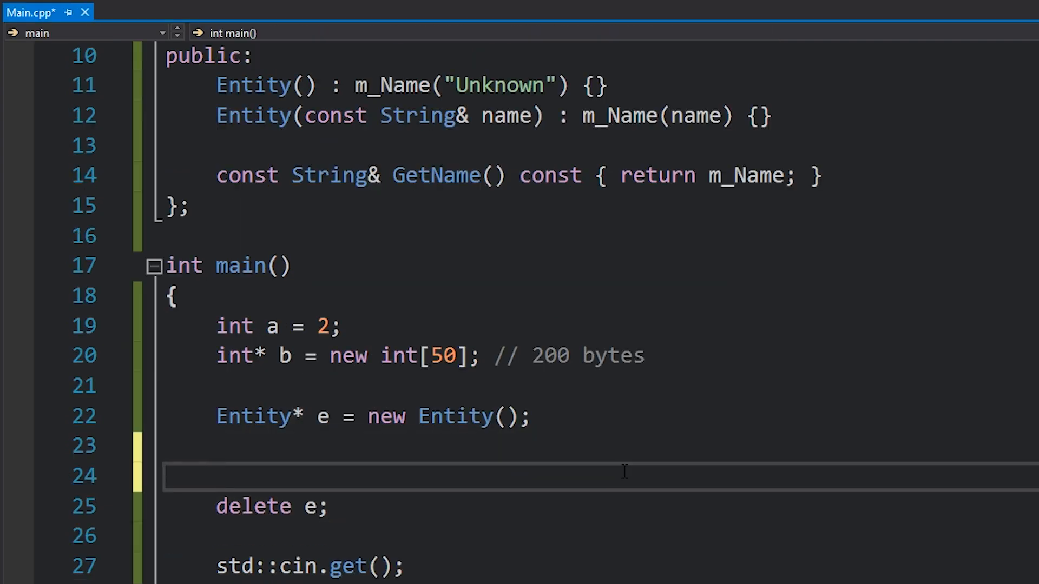
text(free(e);)
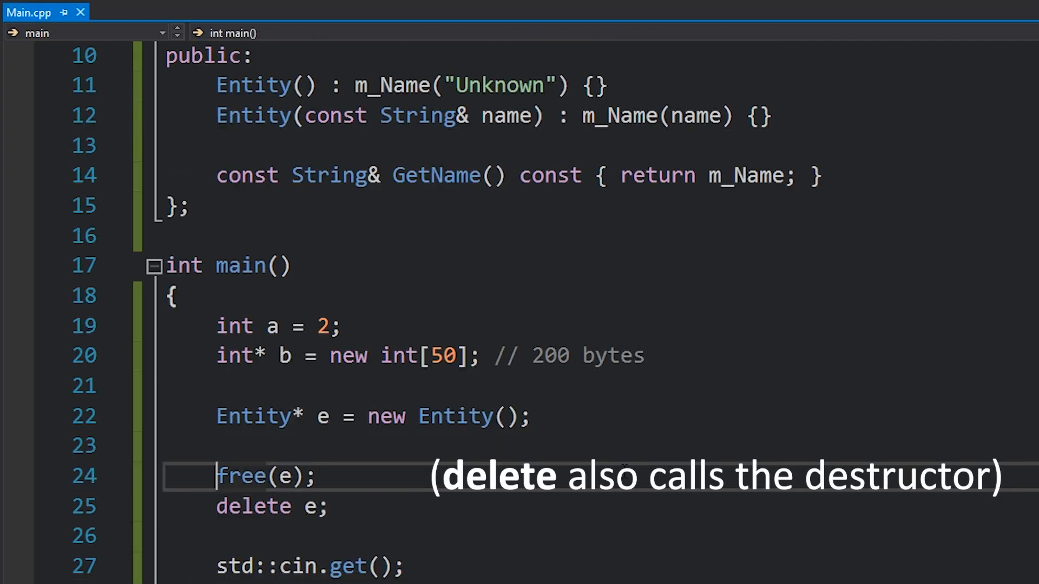